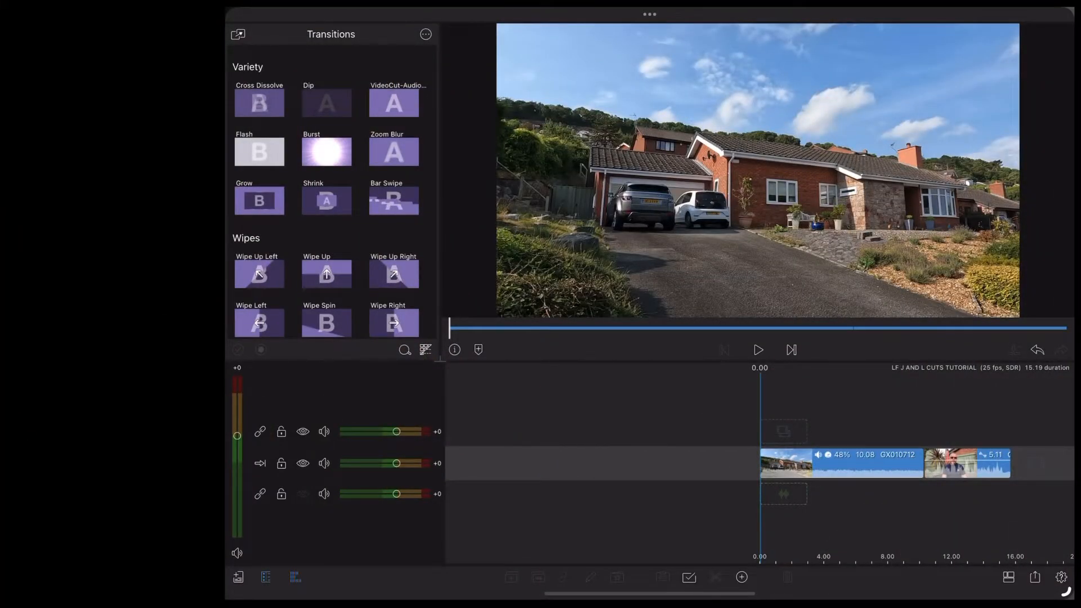
Detach GX010711's dialogue audio and run it earlier under the house shot as a J-cut, previewing playback.
{"action": "left_click", "coordinate": [757, 349]}
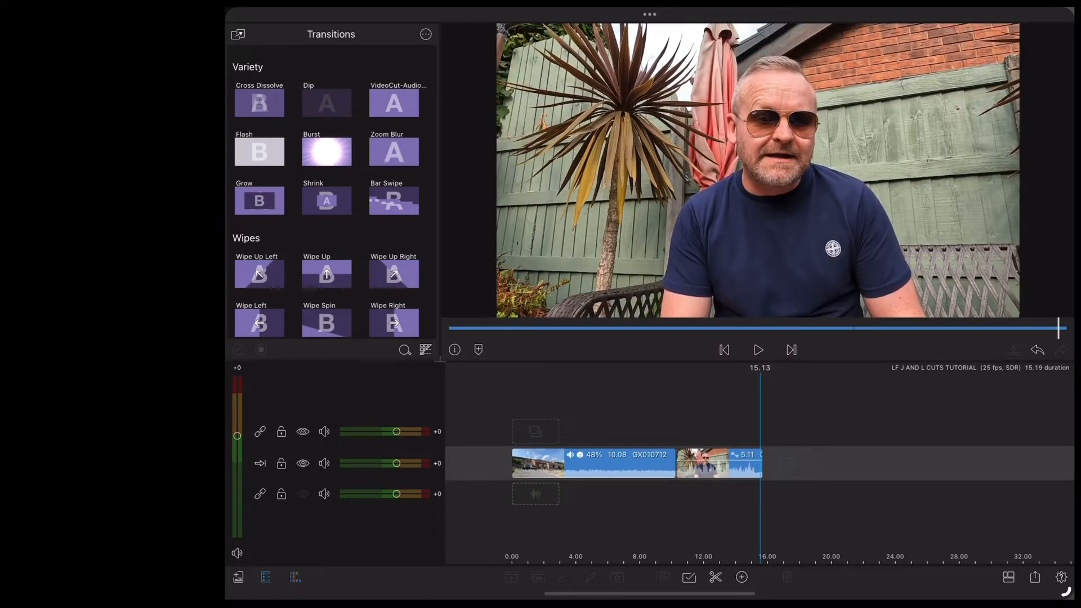
{"action": "triple_click", "coordinate": [718, 462]}
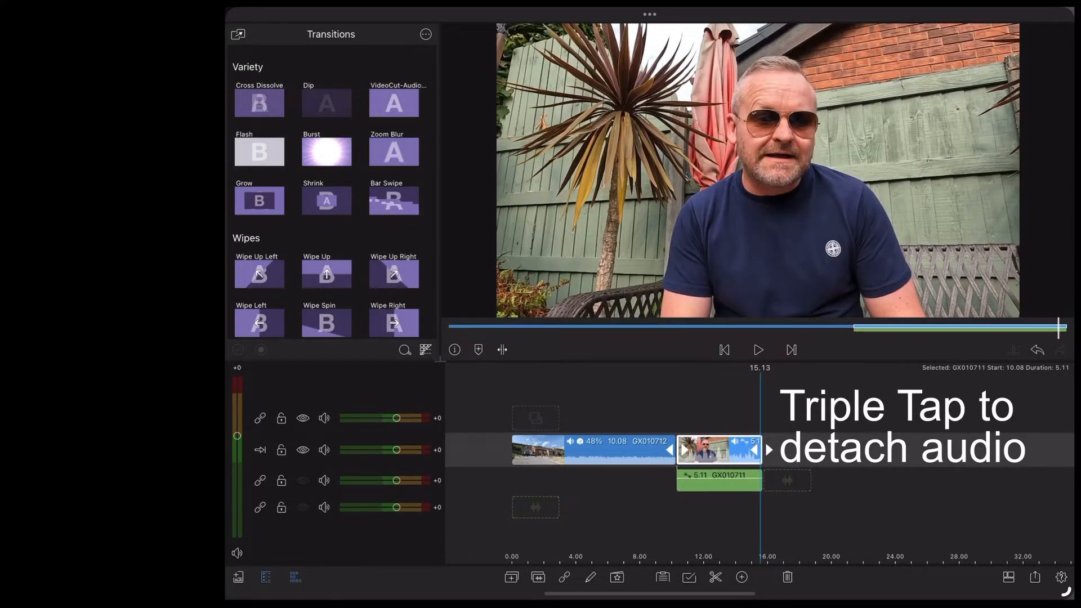
{"action": "triple_click", "coordinate": [703, 449]}
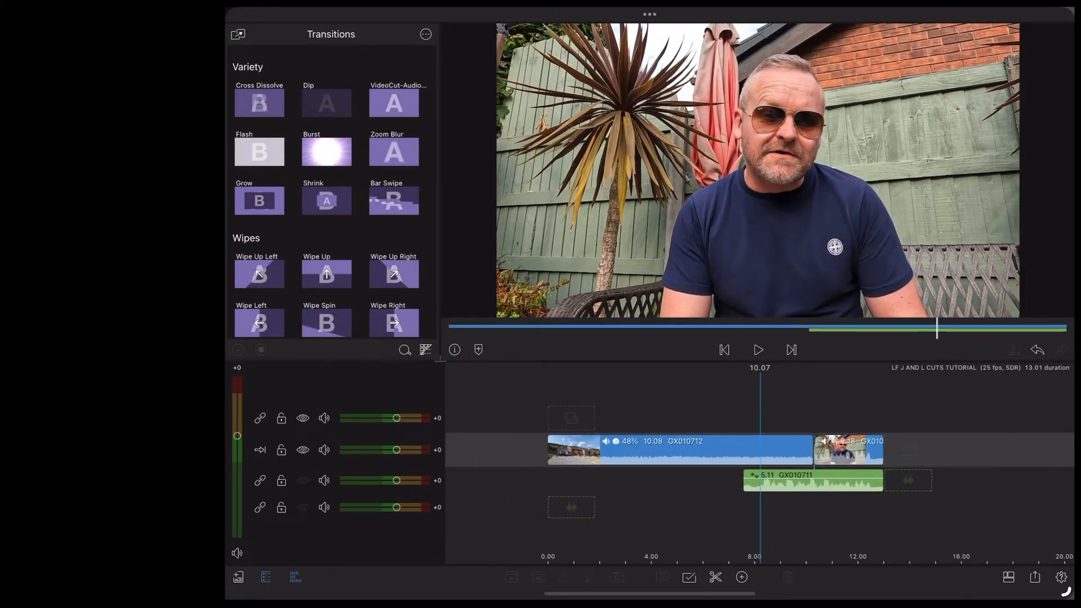
{"action": "left_click", "coordinate": [758, 349]}
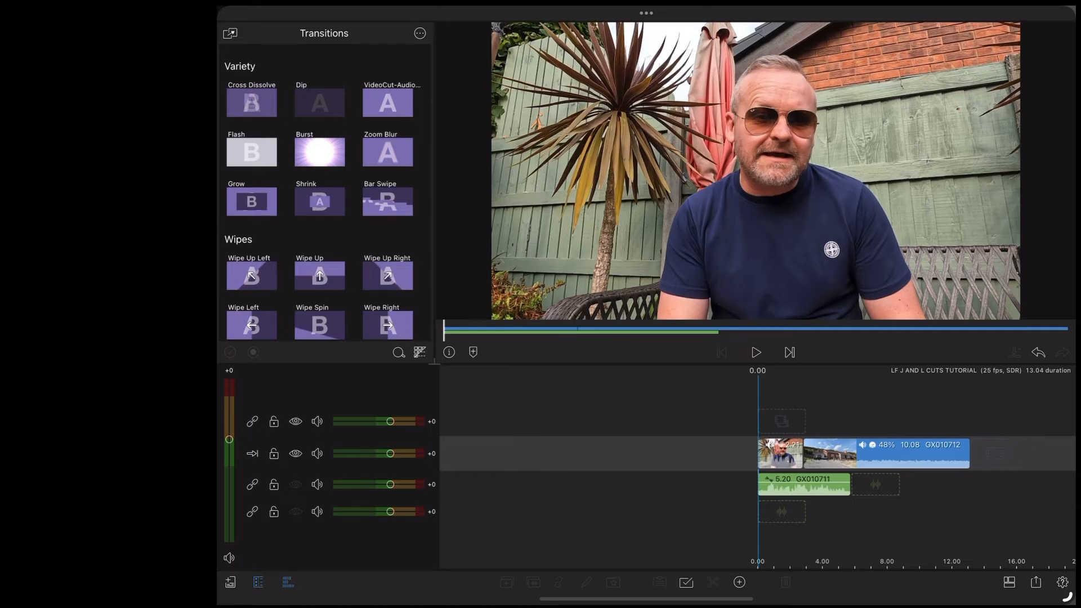
Play the reworked sequence from the start to preview the L-cut.
{"action": "left_click", "coordinate": [756, 353]}
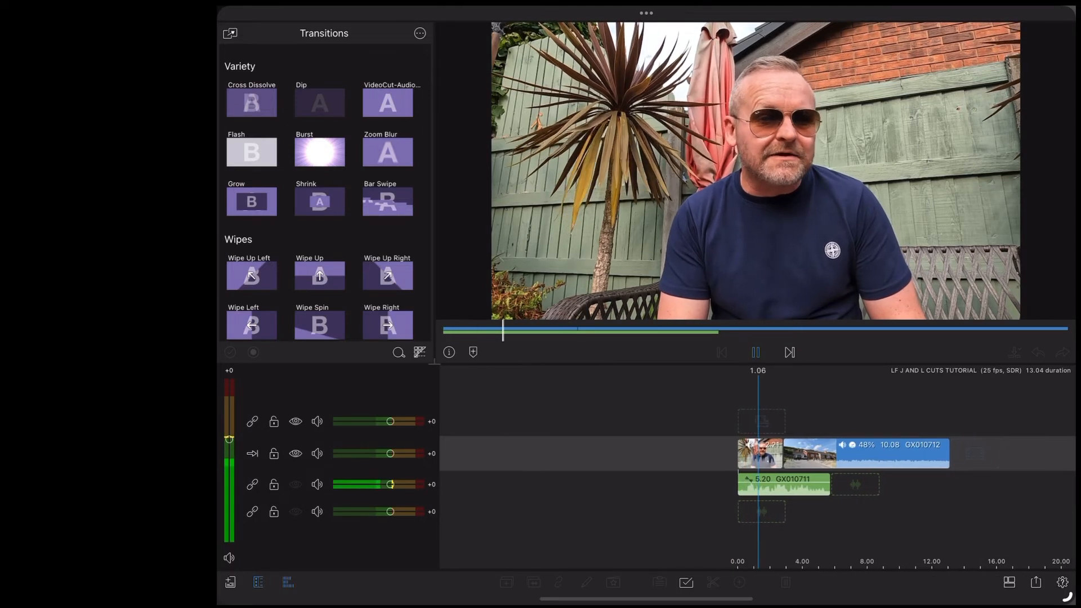